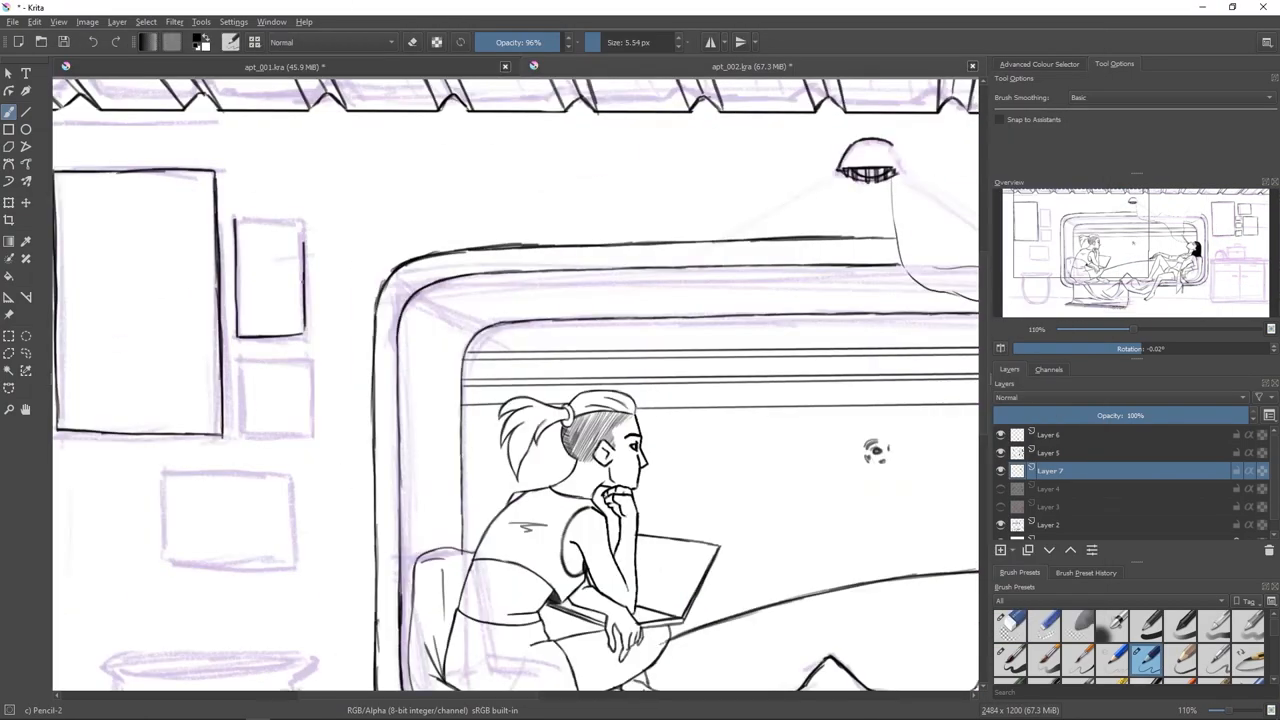
Scroll the canvas to reach the poster and potted plant area of the wall
{"action": "scroll", "scroll_direction": "down", "scroll_amount": 3}
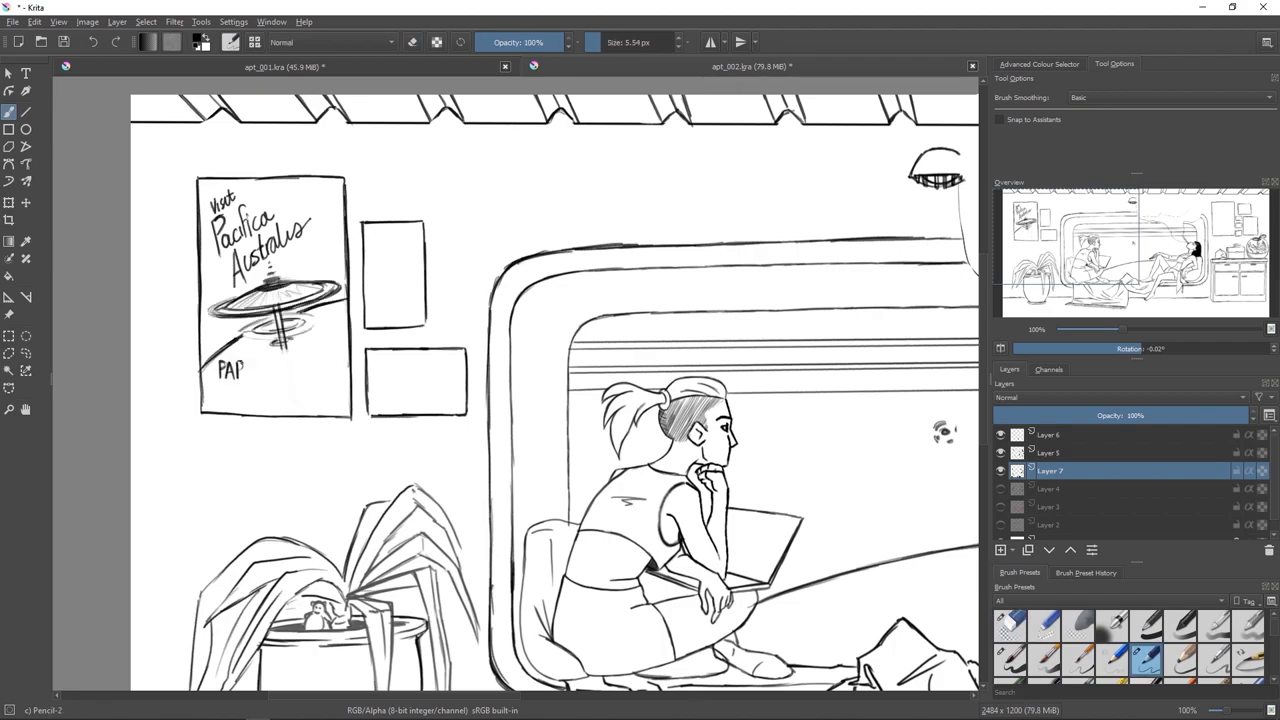
{"action": "scroll", "scroll_direction": "up", "scroll_amount": 3}
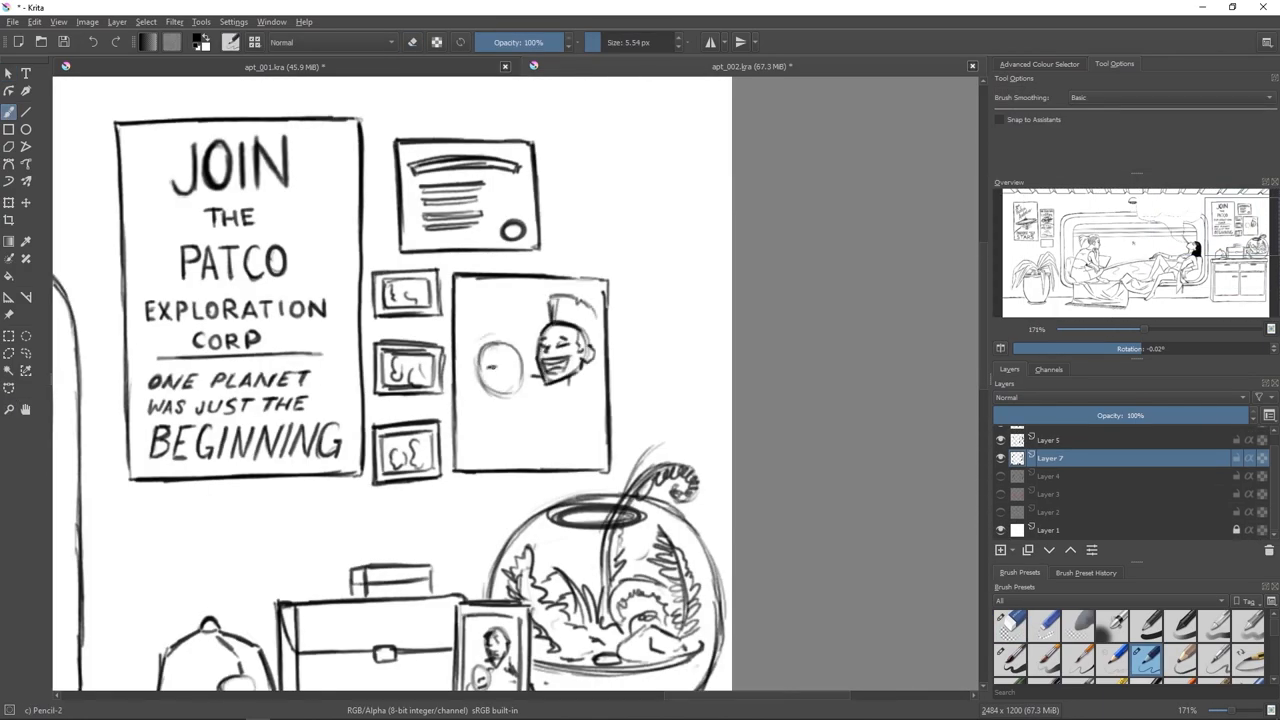
Ink a smiling woman beside the man in the framed wall photo
{"action": "left_click_drag", "start_coordinate": [500, 380], "coordinate": [560, 420]}
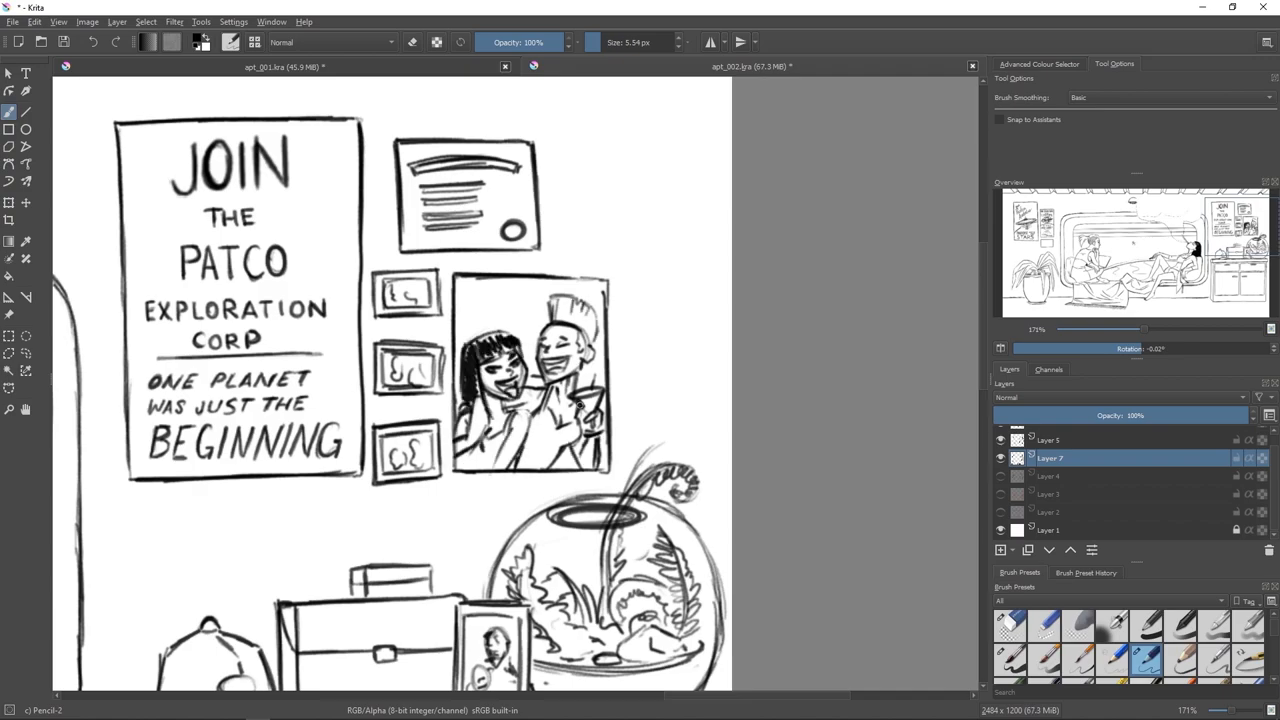